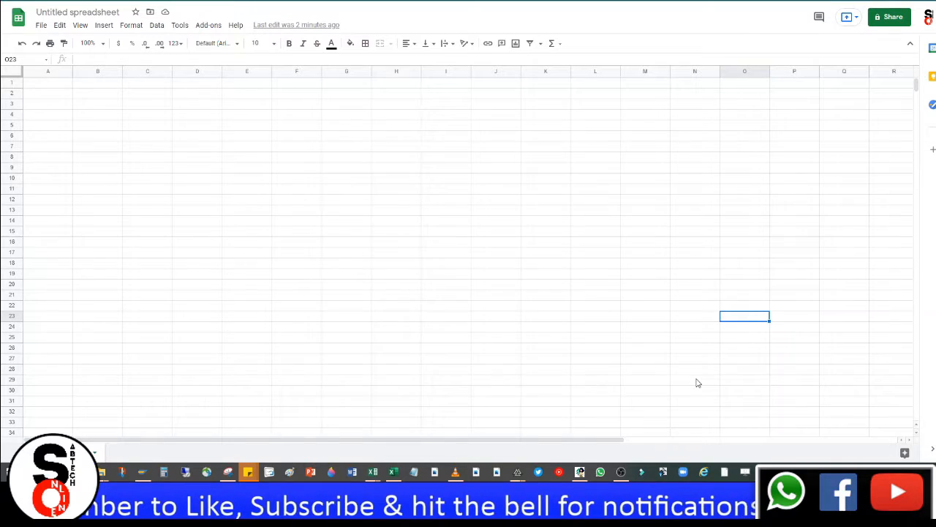
{"action": "mouse_move", "coordinate": [615, 351]}
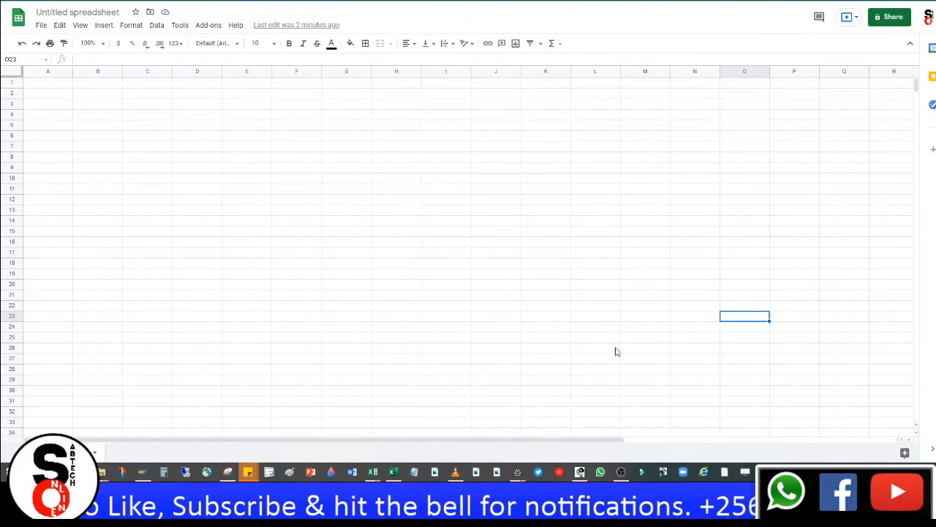